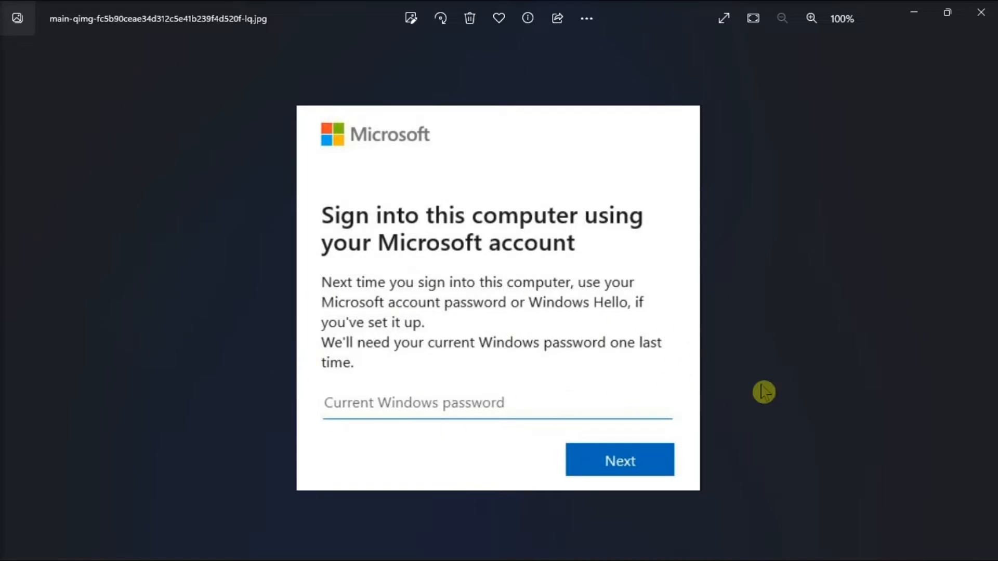
mouse_move(860, 363)
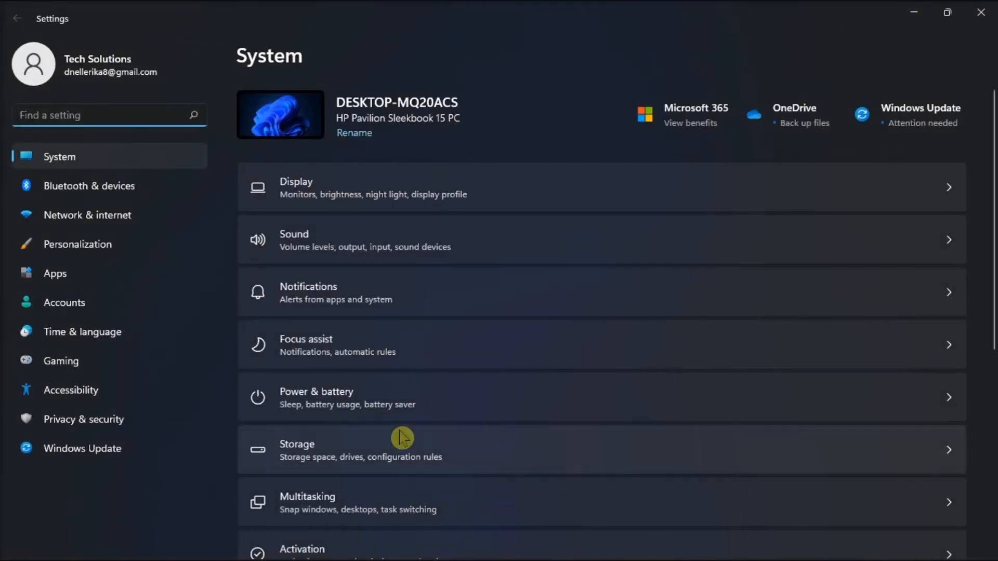
Switch from the System overview to the Accounts settings page.
click(63, 303)
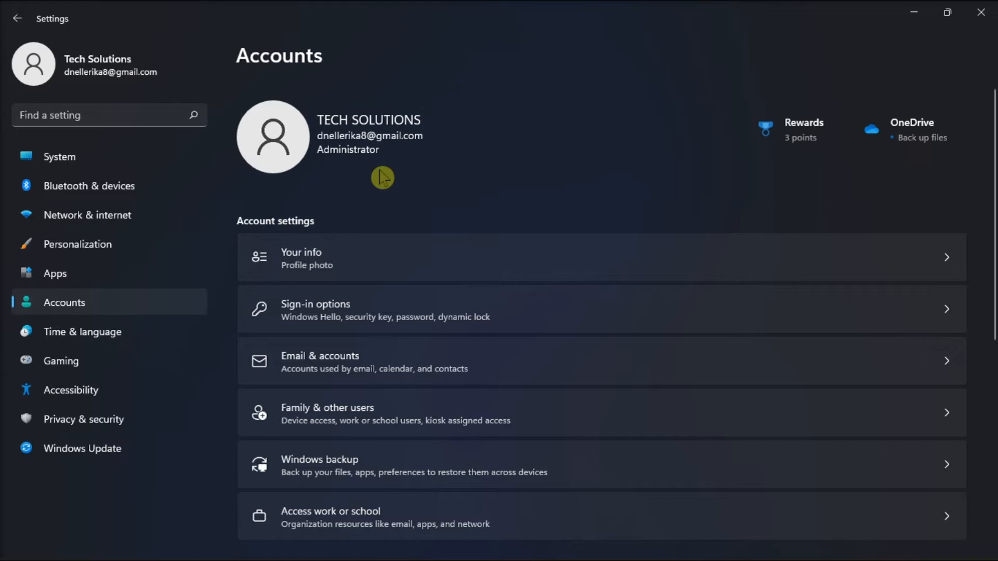
mouse_move(382, 313)
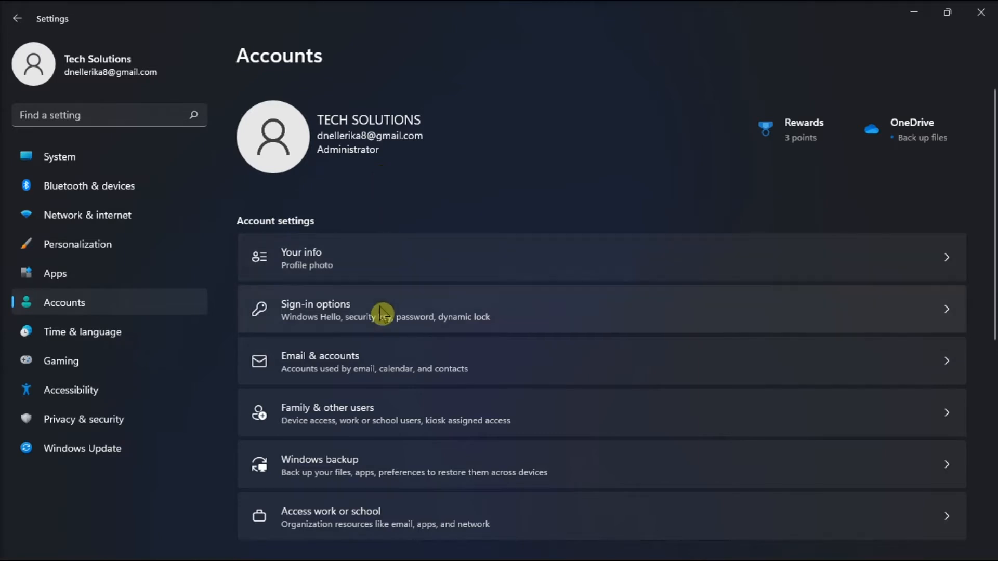
Show Sign-in options with the PIN (Windows Hello) entry expanded.
click(382, 310)
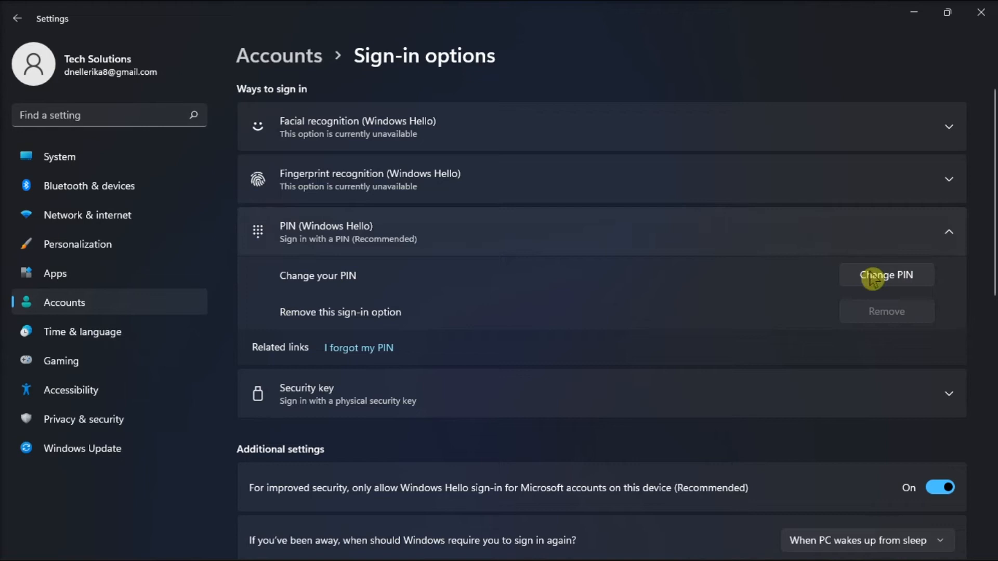
mouse_move(921, 286)
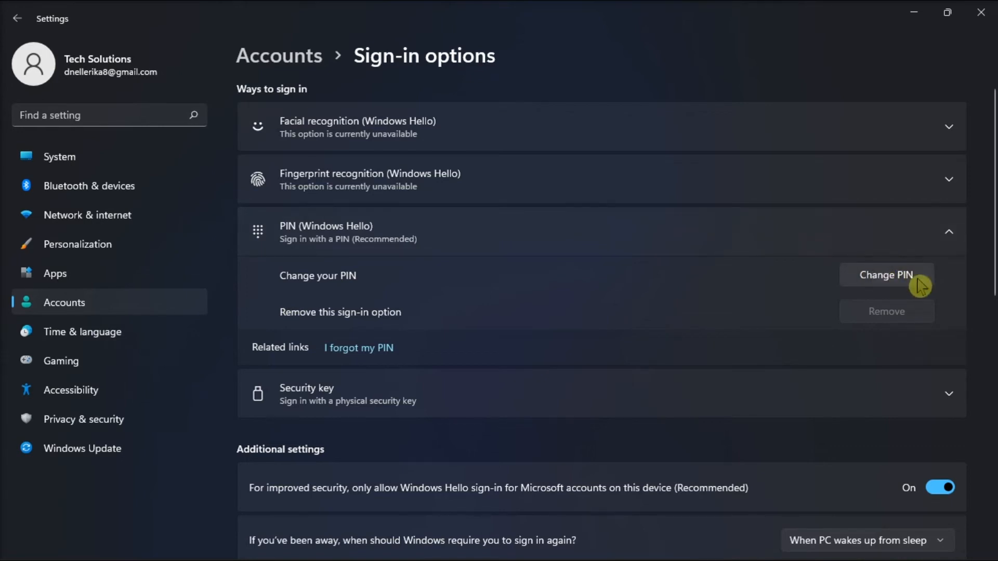